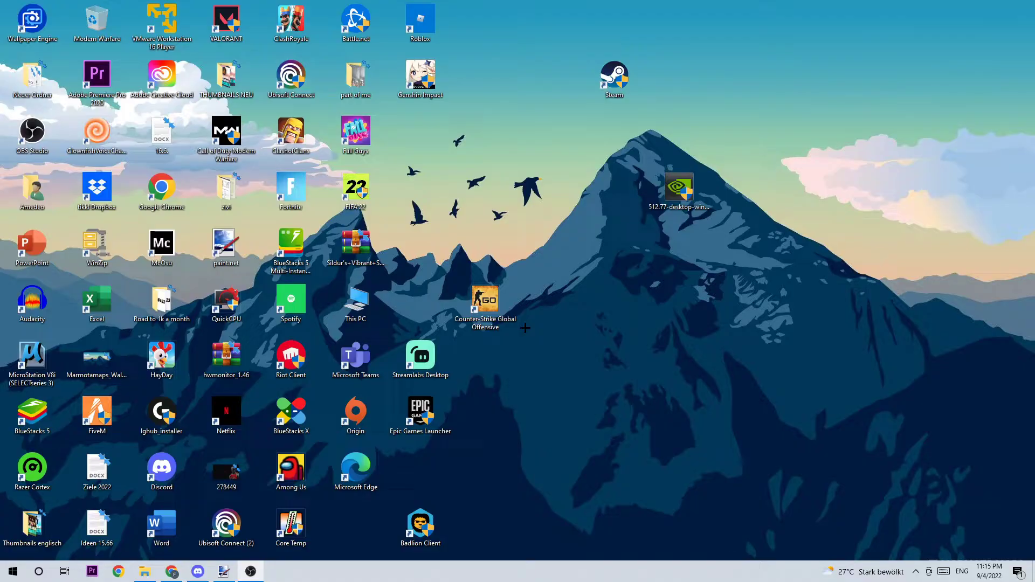
# Launch Command Prompt via the Run dialog (cmd).
pyautogui.press('Win+r')
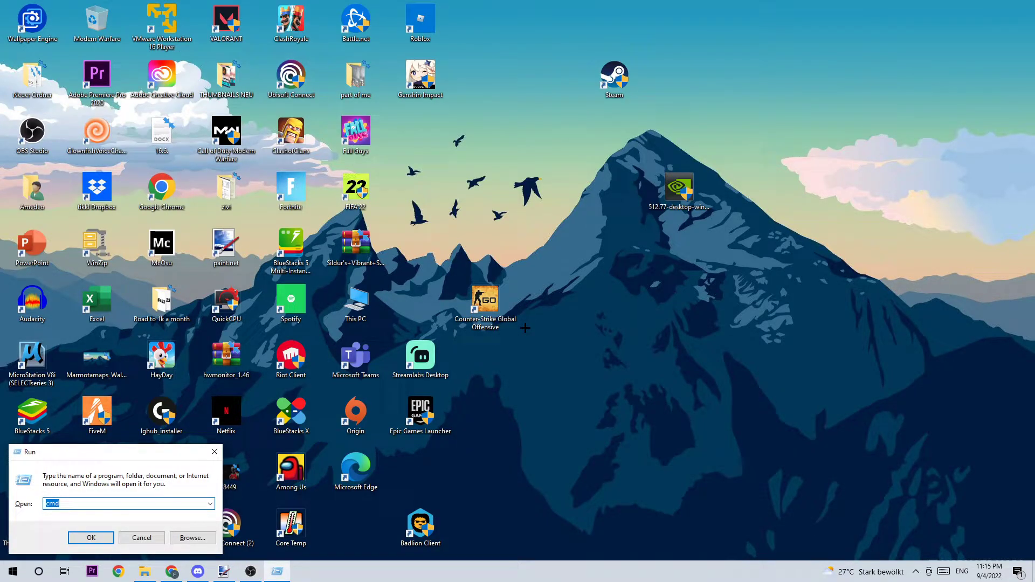
pyautogui.click(90, 537)
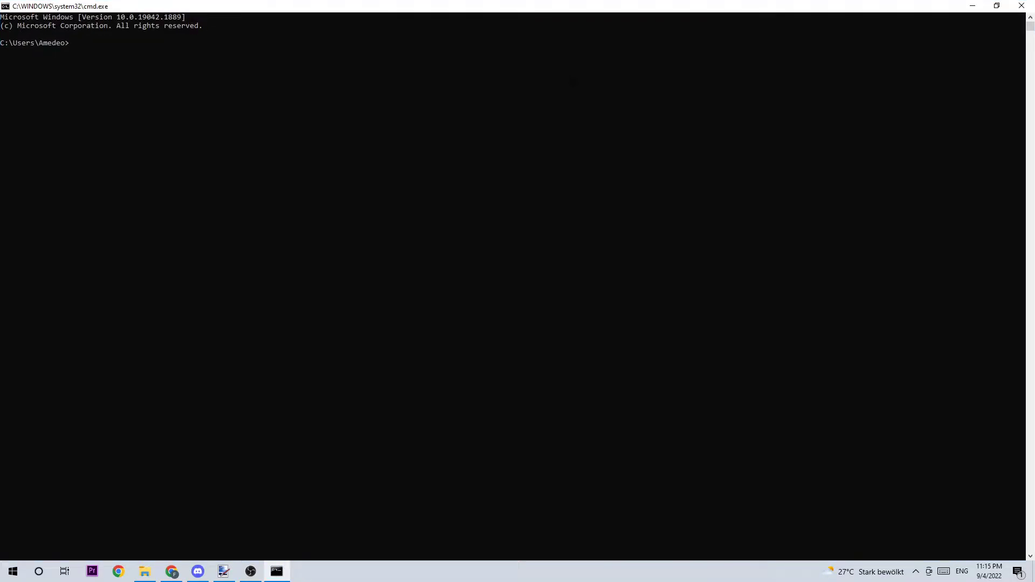
pyautogui.moveTo(613, 89)
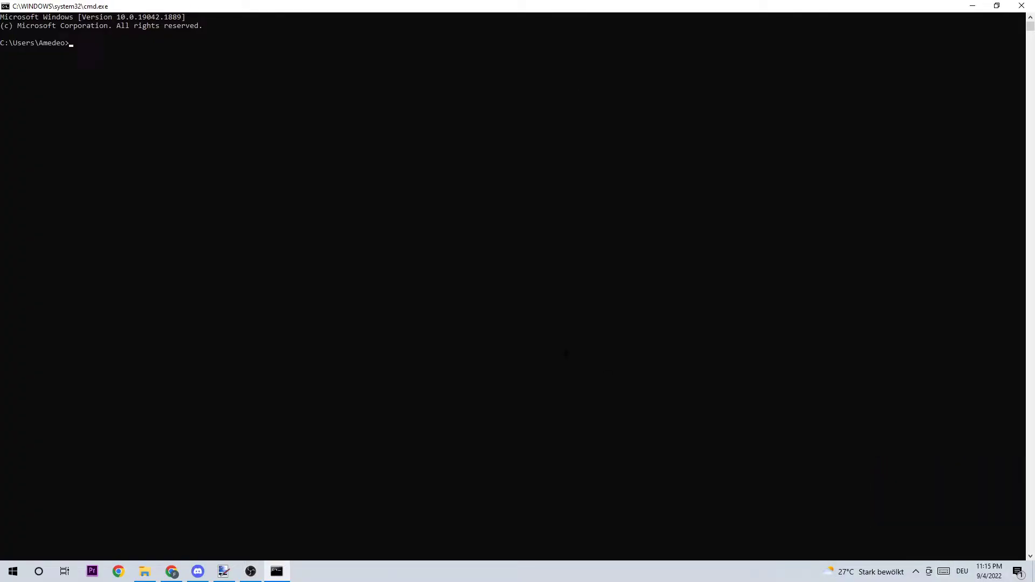
# Run ipconfig /flushdns so the DNS resolver cache is reported flushed.
pyautogui.write('ip')
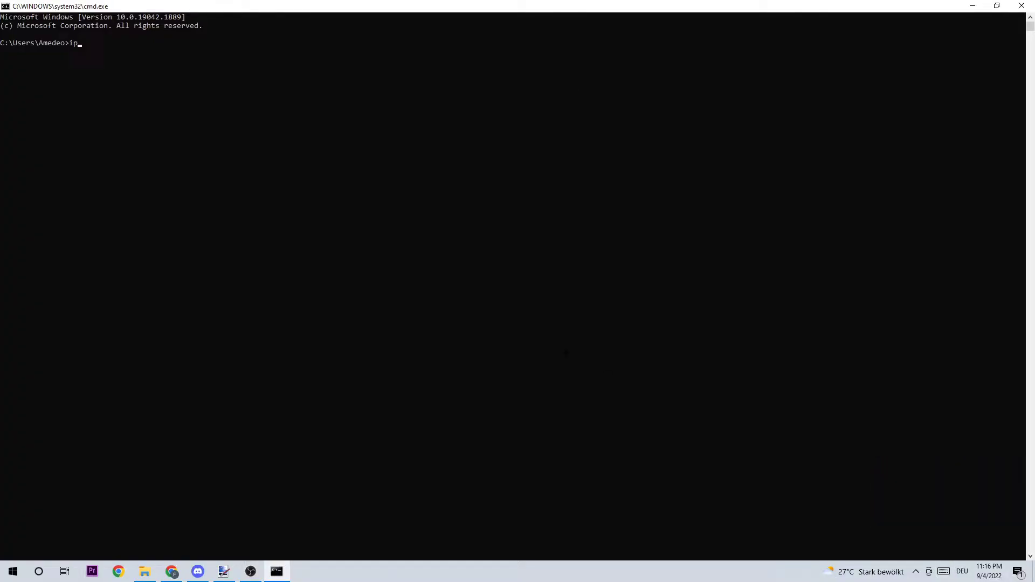
pyautogui.write('config')
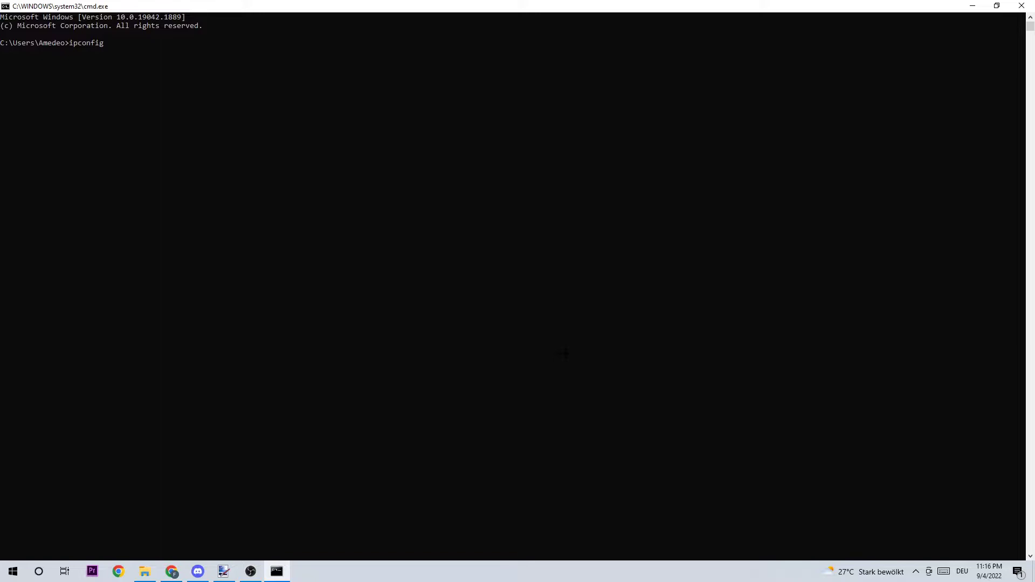
pyautogui.write('/flus')
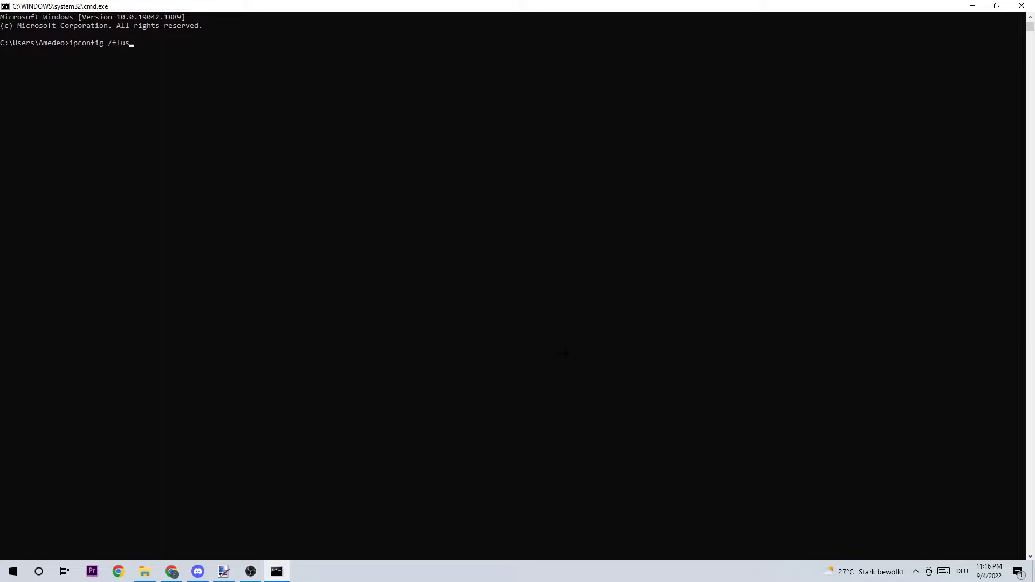
pyautogui.press('Return')
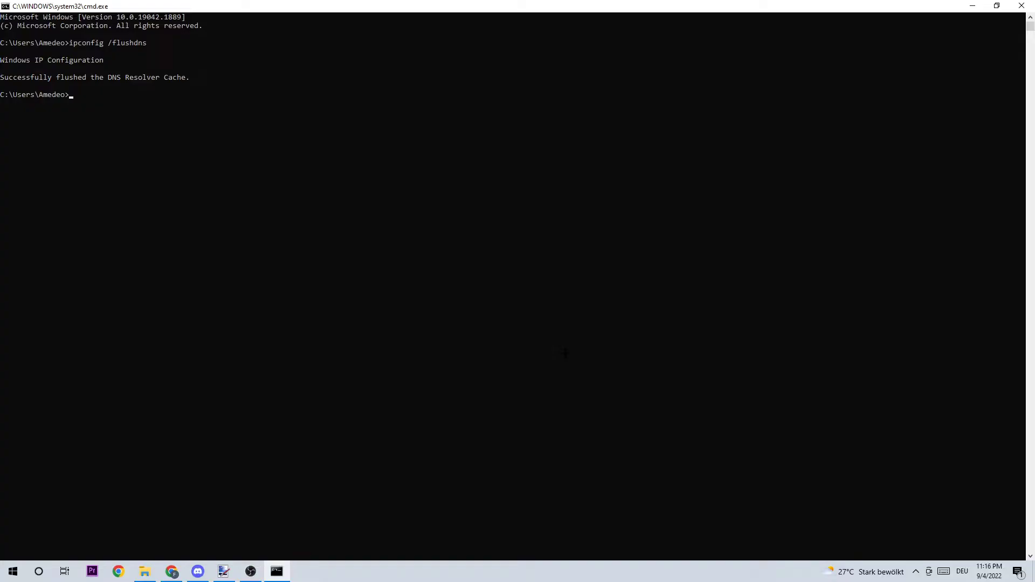
pyautogui.moveTo(1021, 6)
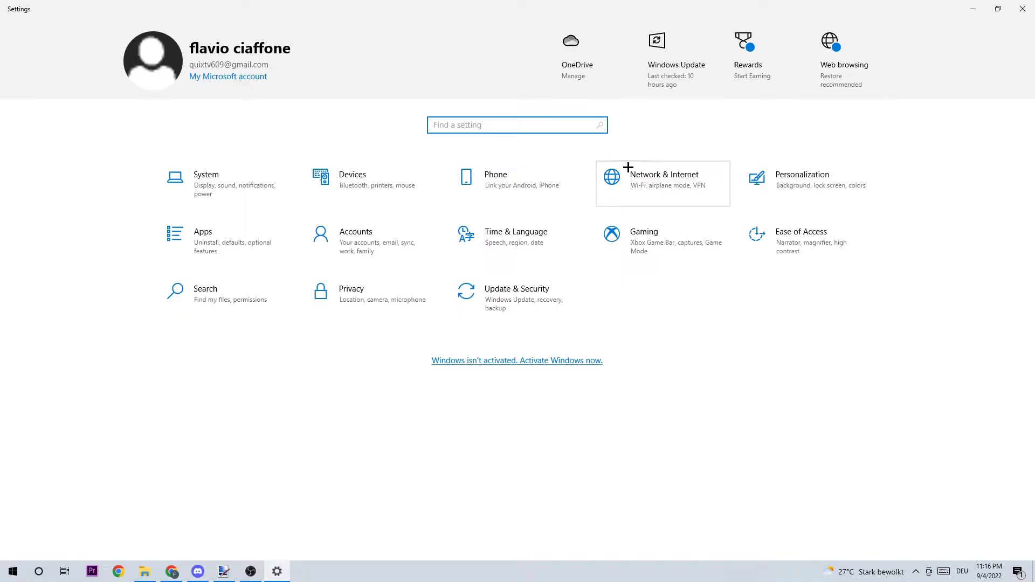
# Go to Network & Internet and reach the Network and Sharing Center.
pyautogui.click(660, 179)
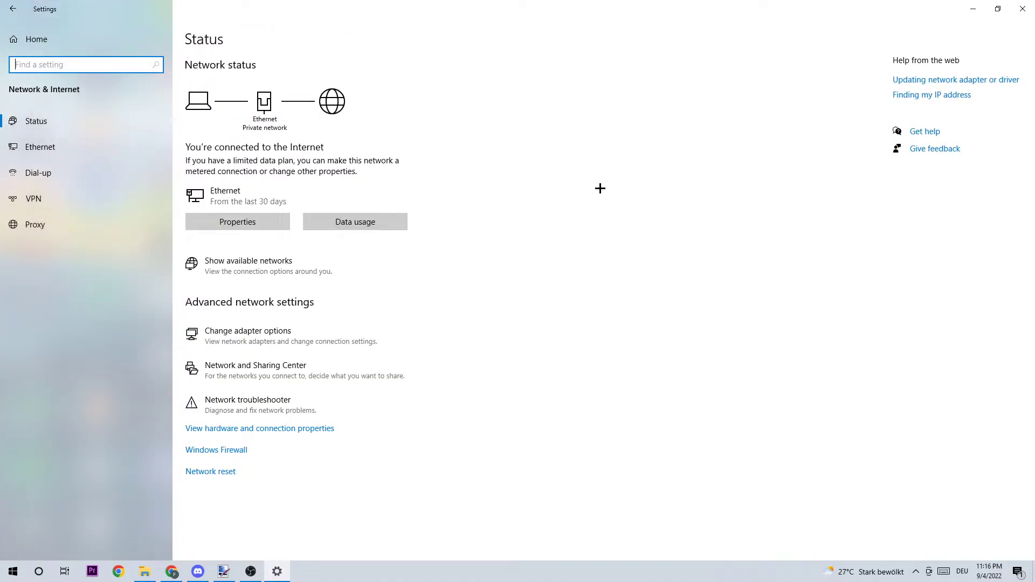
pyautogui.moveTo(329, 379)
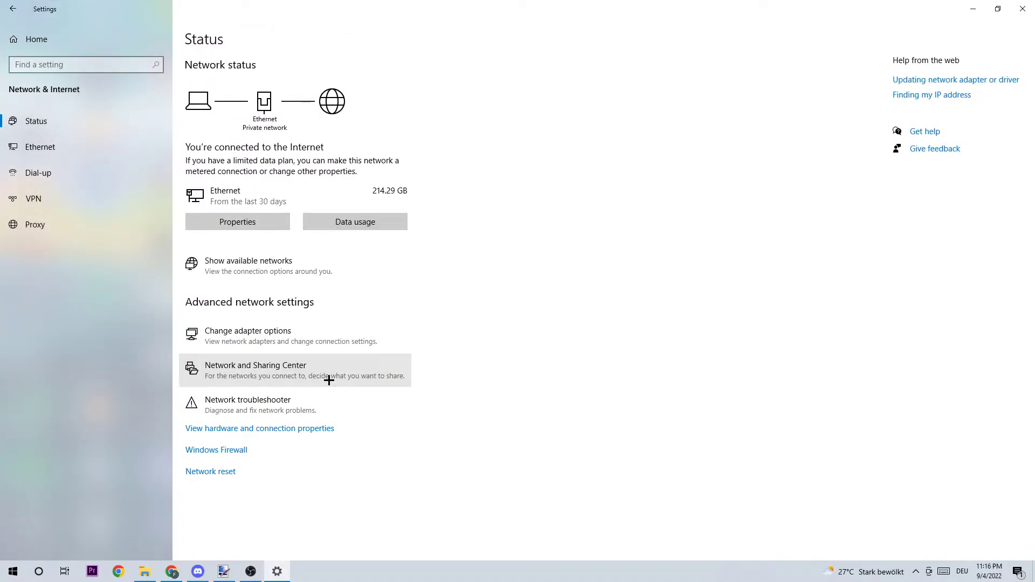
pyautogui.click(255, 370)
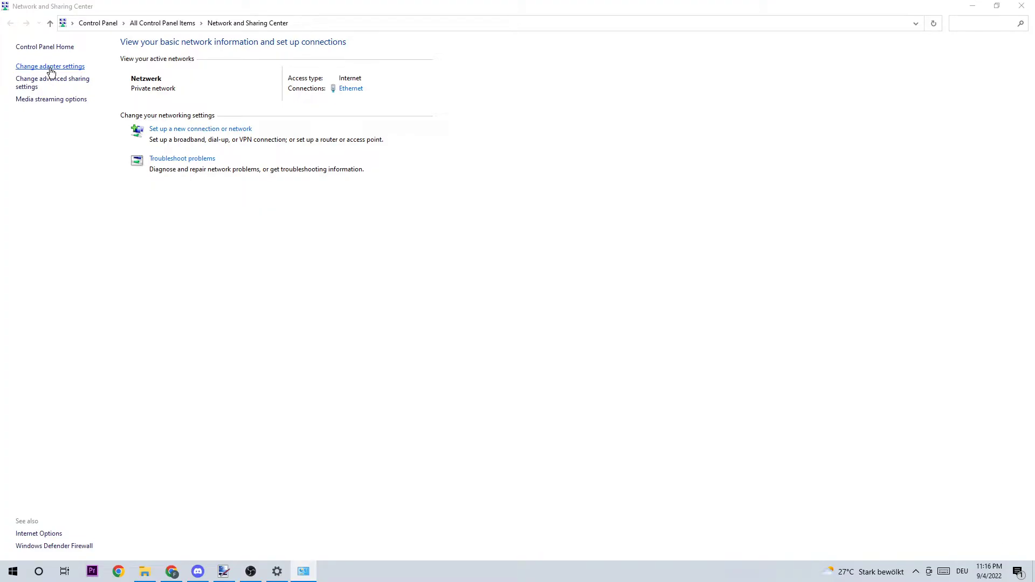
# Disable the Ethernet adapter in Network Connections, then enable it again to reset it.
pyautogui.click(49, 66)
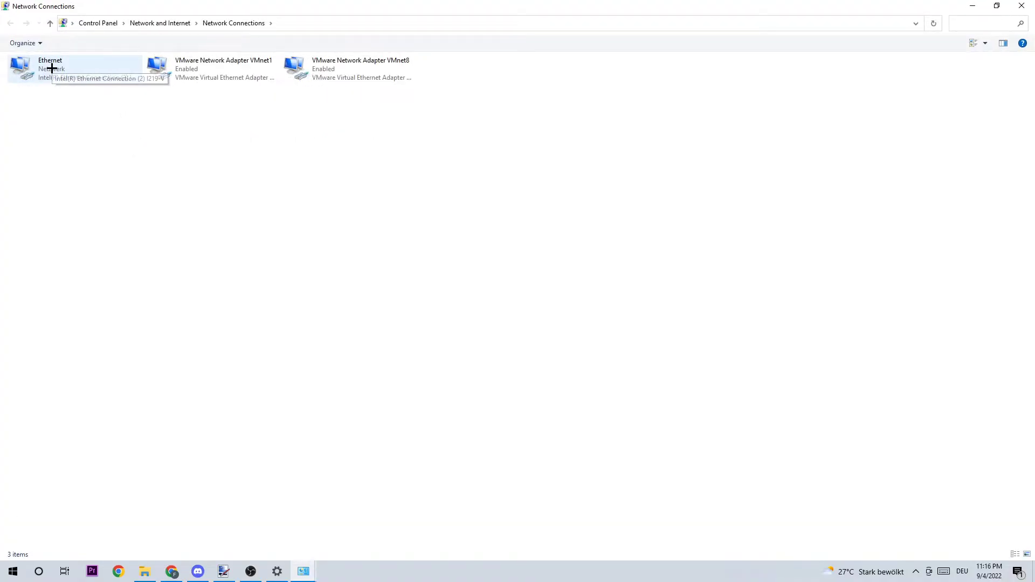
pyautogui.rightClick(49, 69)
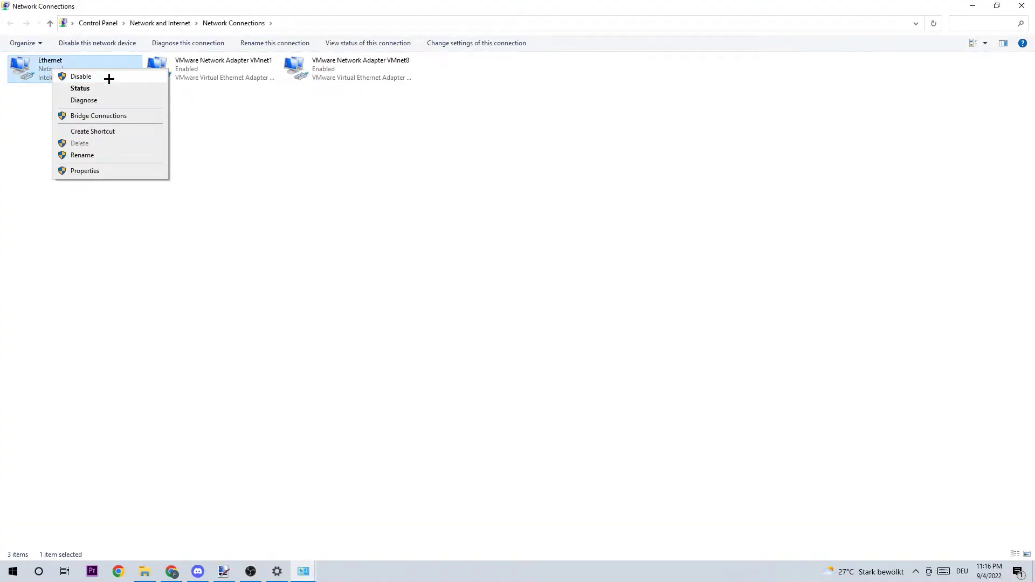
pyautogui.click(81, 76)
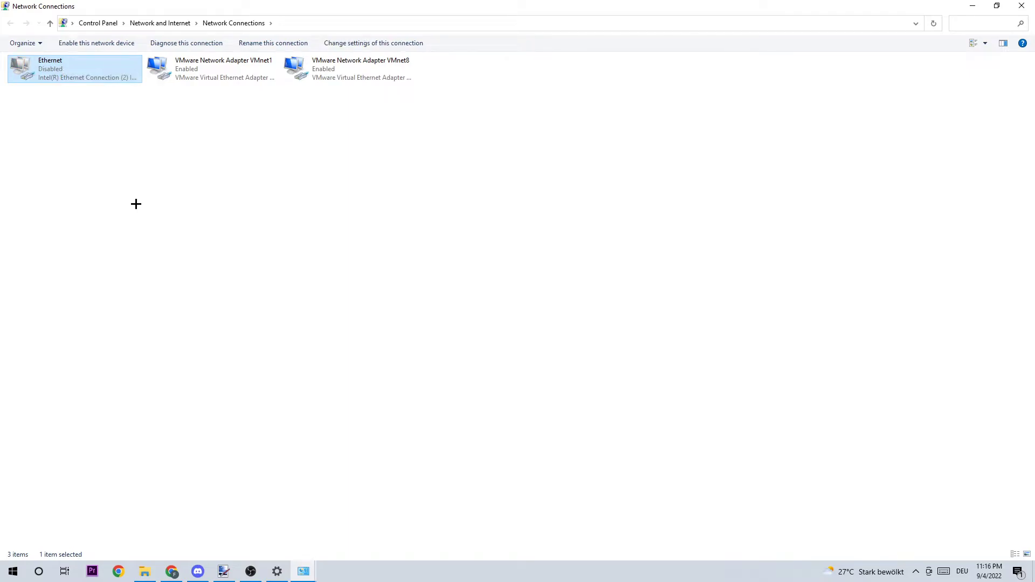
pyautogui.click(96, 44)
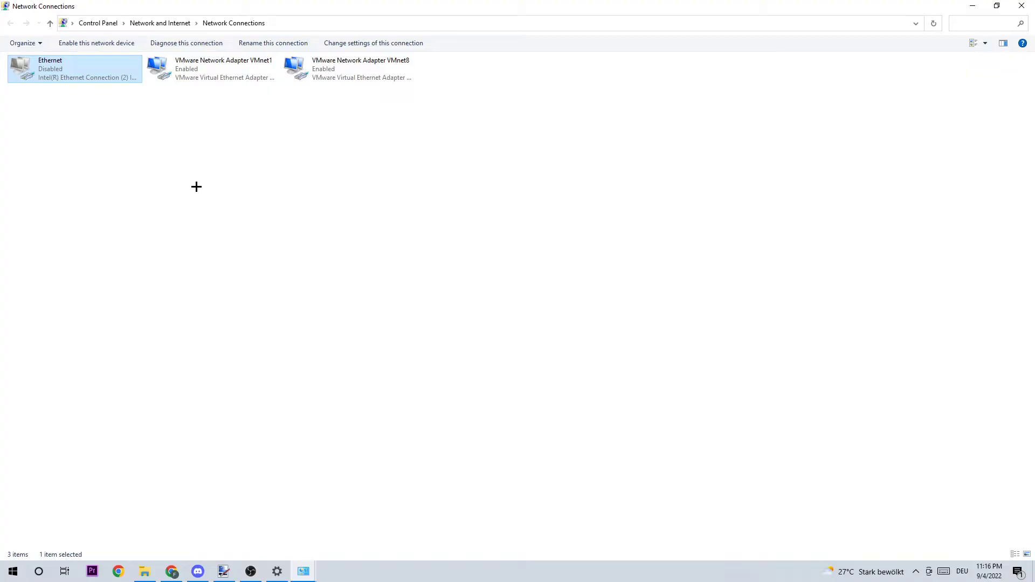
pyautogui.moveTo(103, 84)
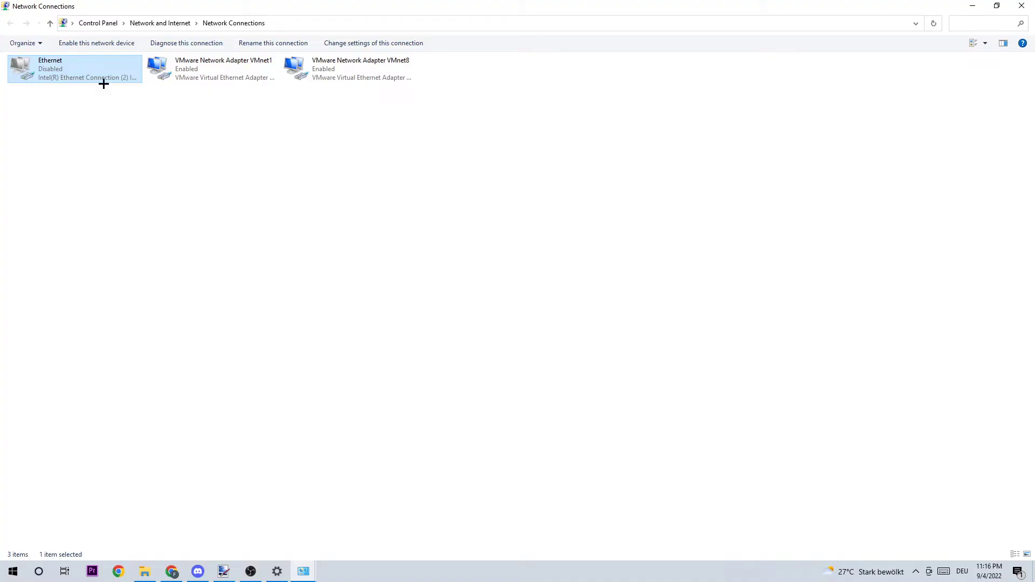
pyautogui.click(96, 43)
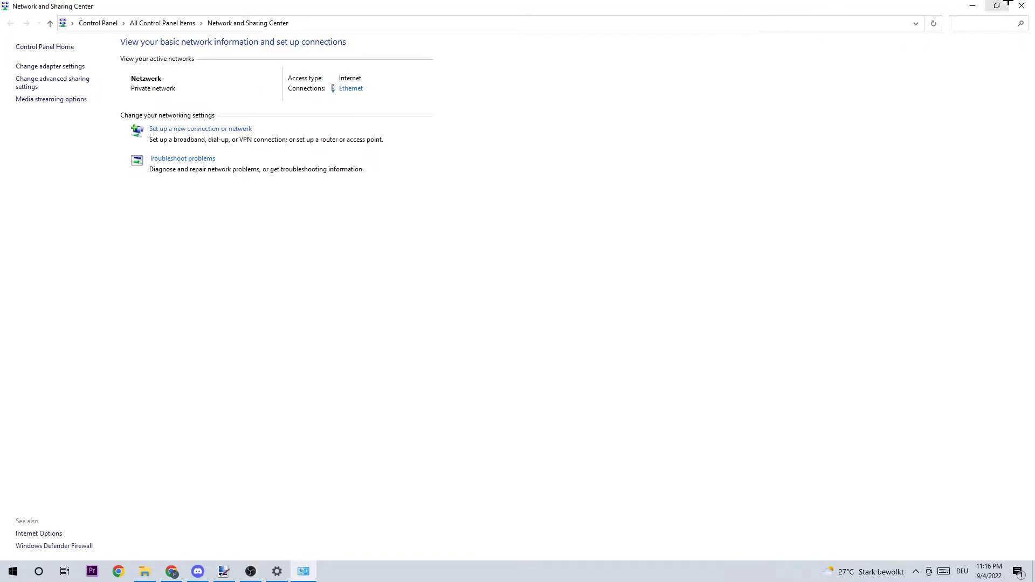
# Close the sharing center and reach Virus & threat protection under Update & Security > Windows Security.
pyautogui.click(276, 571)
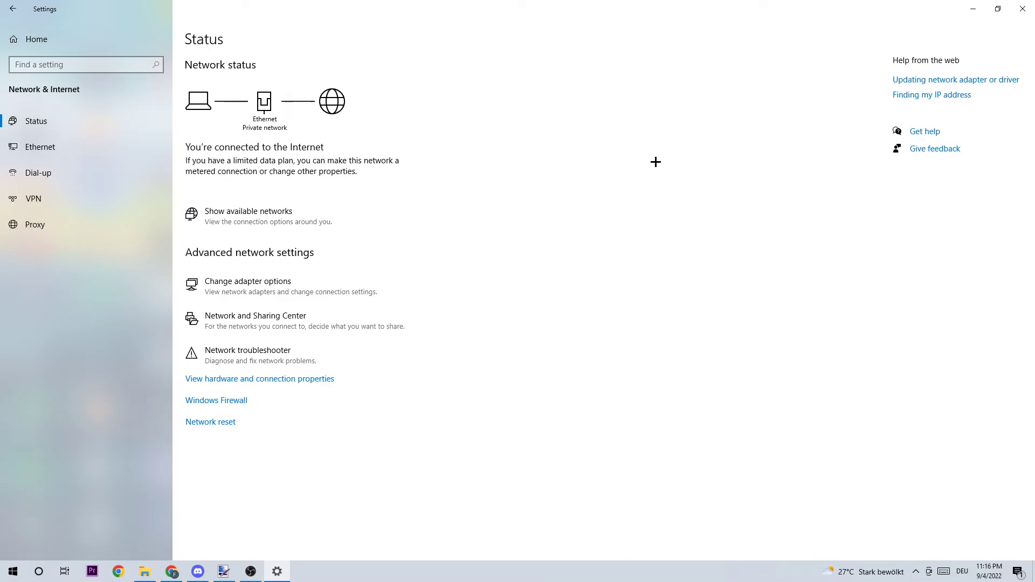
pyautogui.click(12, 9)
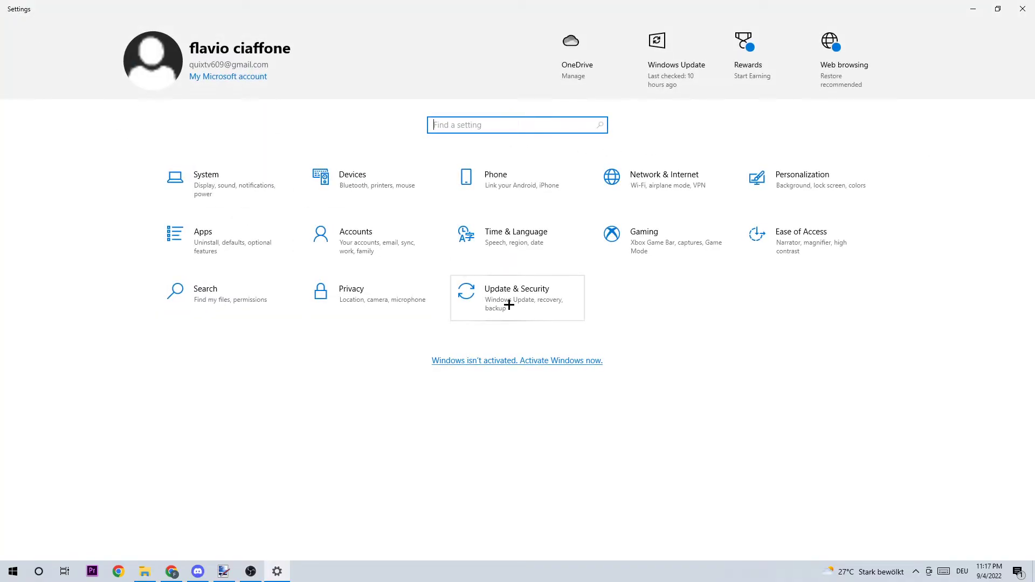
pyautogui.click(516, 298)
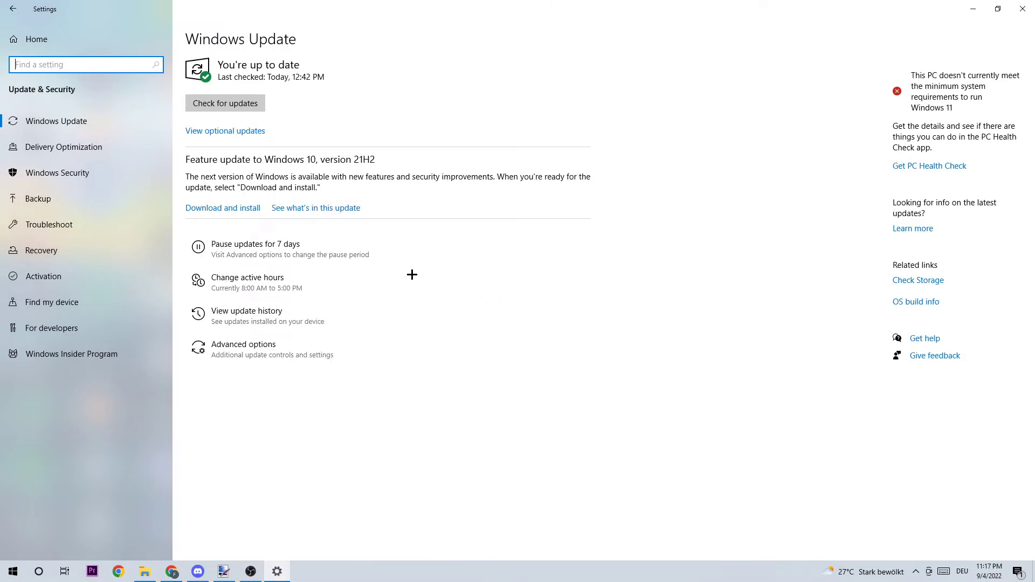
pyautogui.click(57, 172)
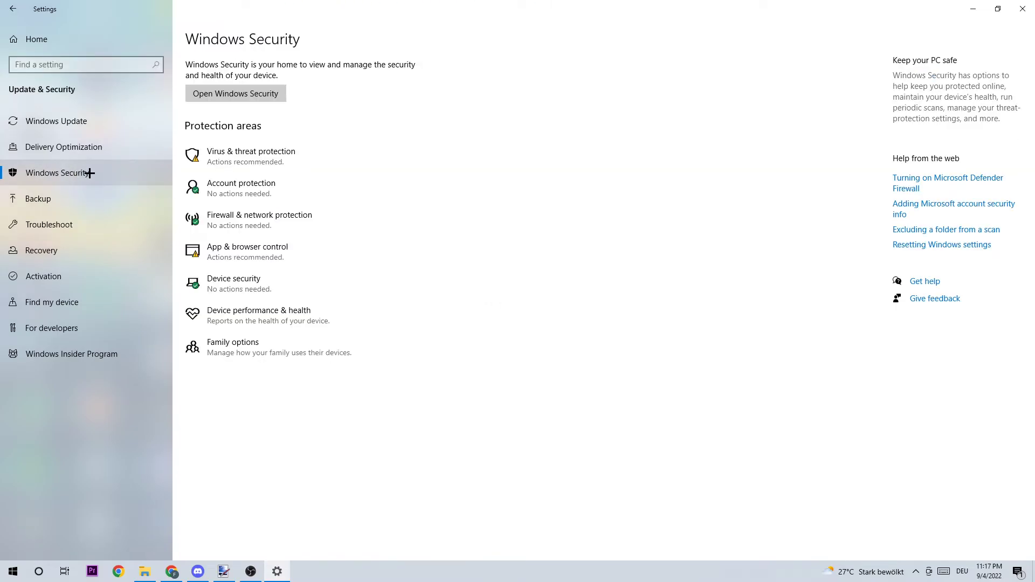
pyautogui.click(235, 93)
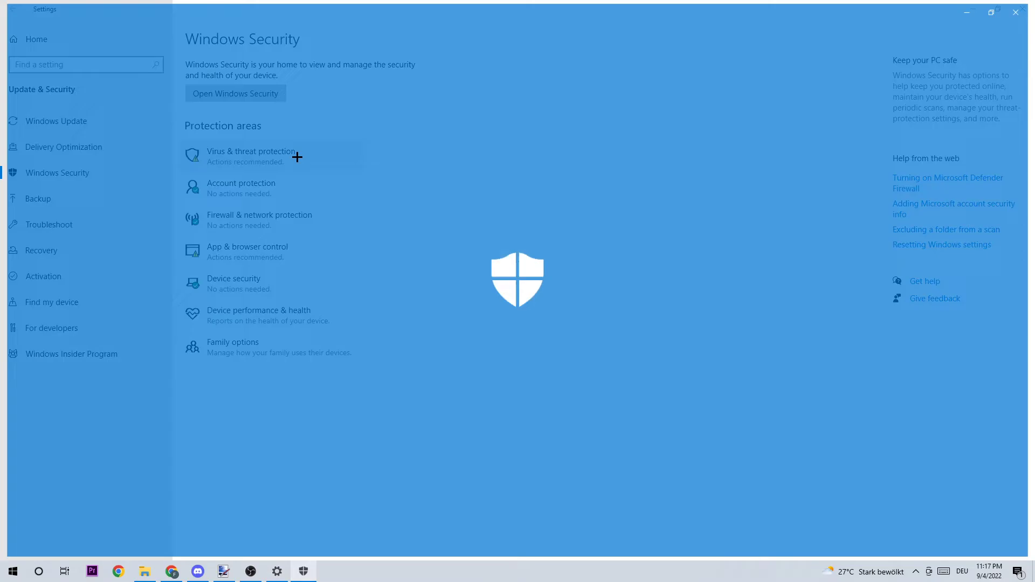
# Go through Ransomware protection to Controlled folder access and browse all apps to add an allowed app.
pyautogui.click(251, 155)
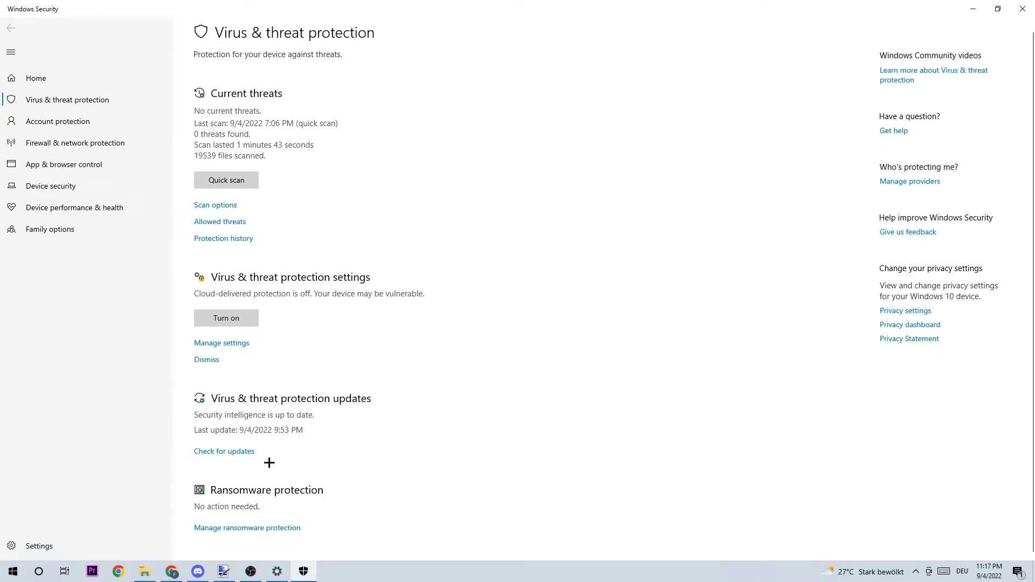
pyautogui.moveTo(268, 513)
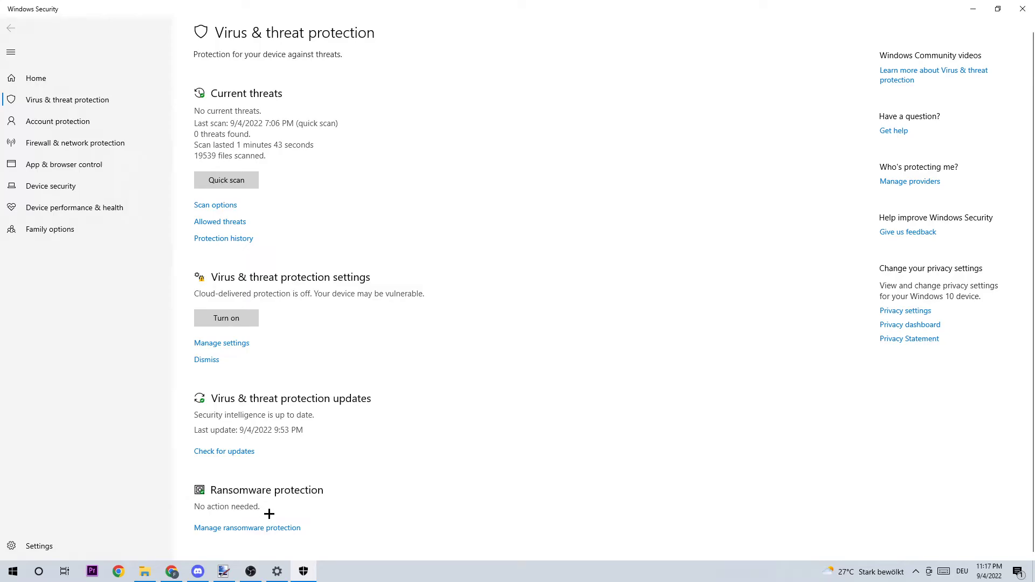
pyautogui.click(247, 527)
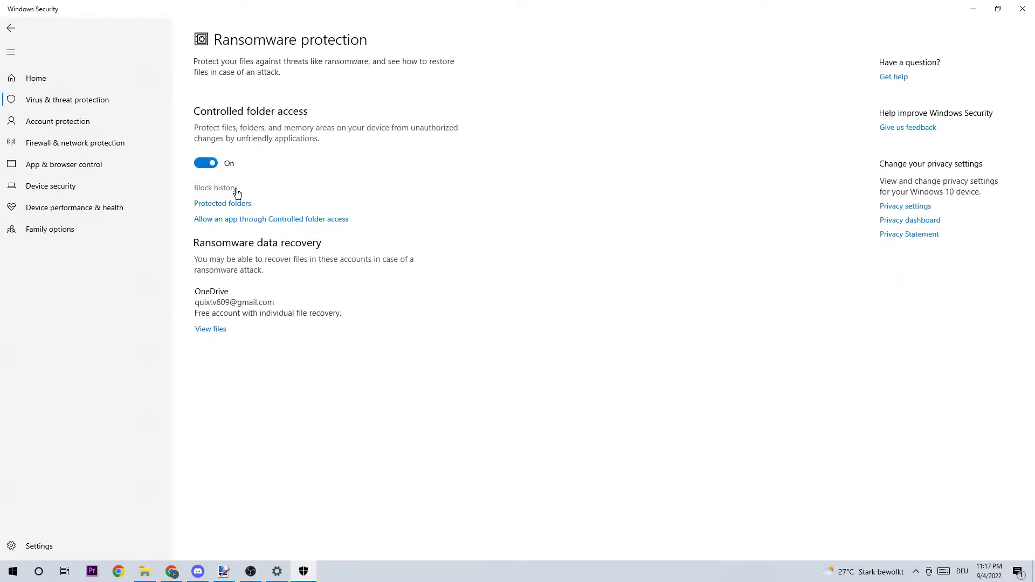
pyautogui.moveTo(235, 227)
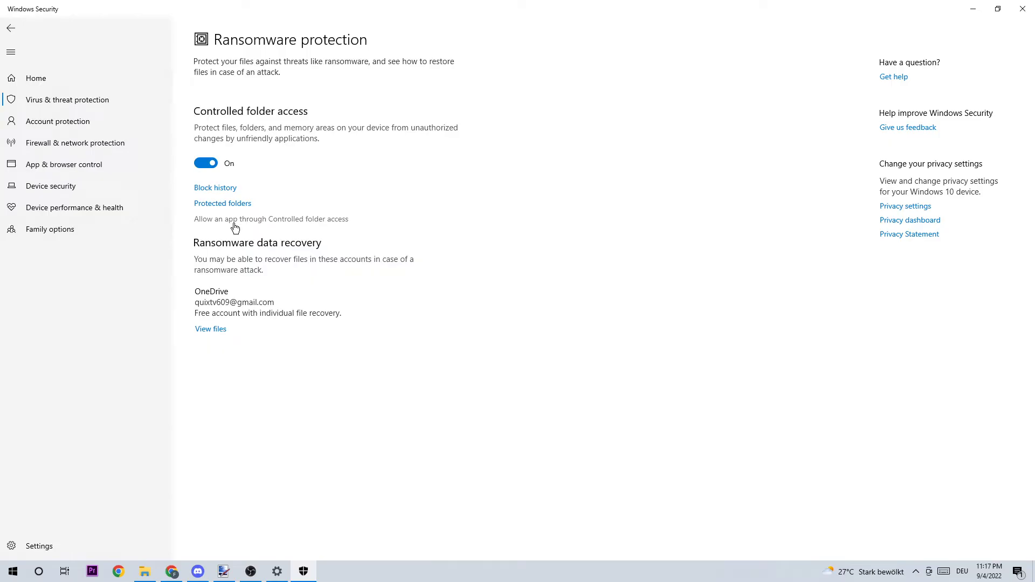
pyautogui.click(270, 218)
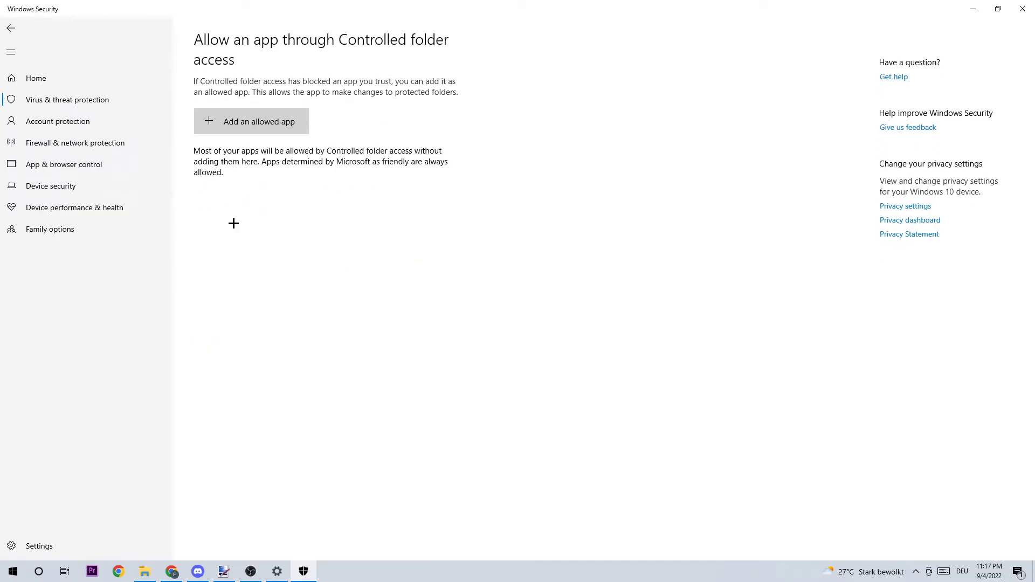
pyautogui.moveTo(240, 130)
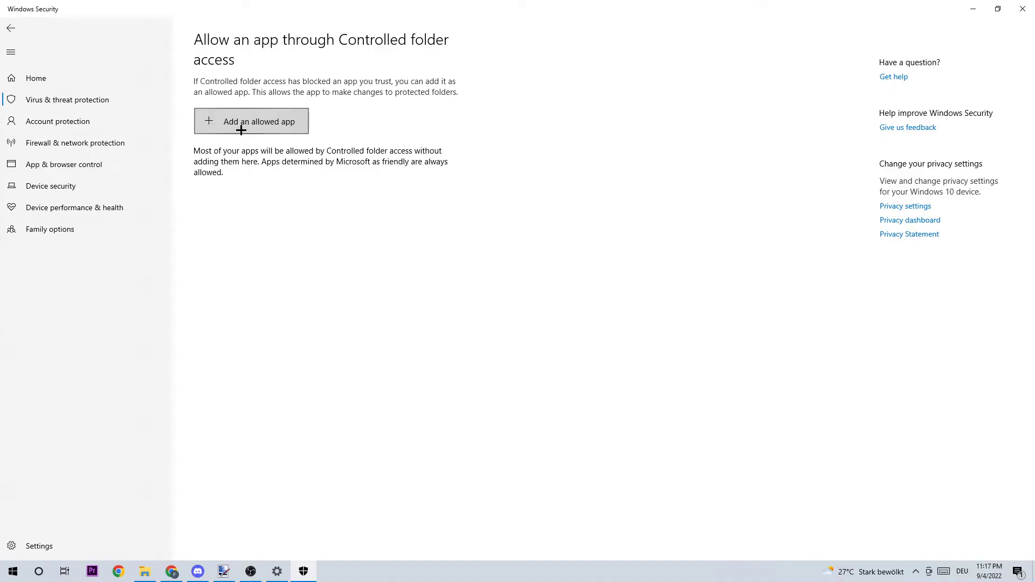
pyautogui.click(259, 121)
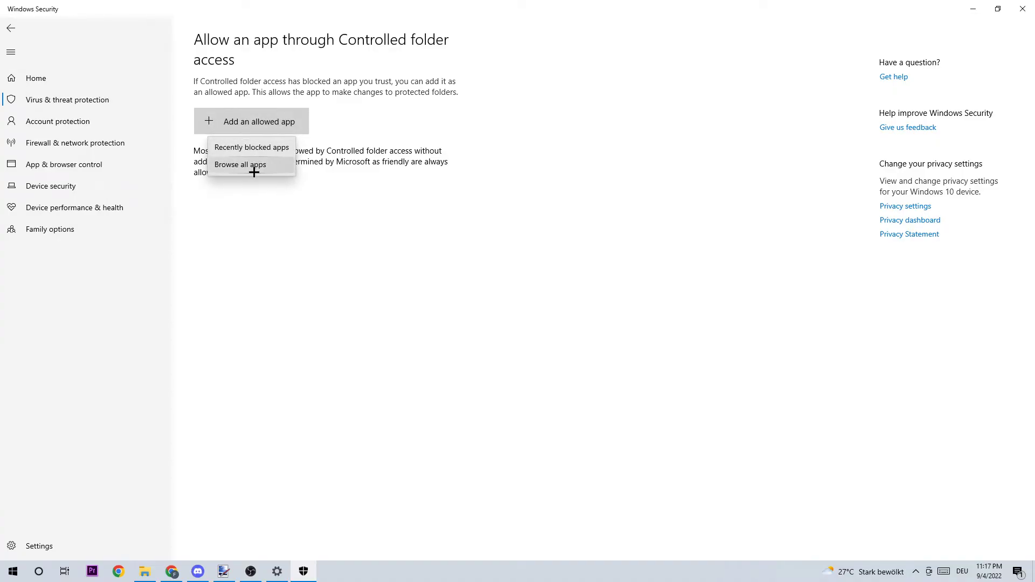
pyautogui.click(240, 163)
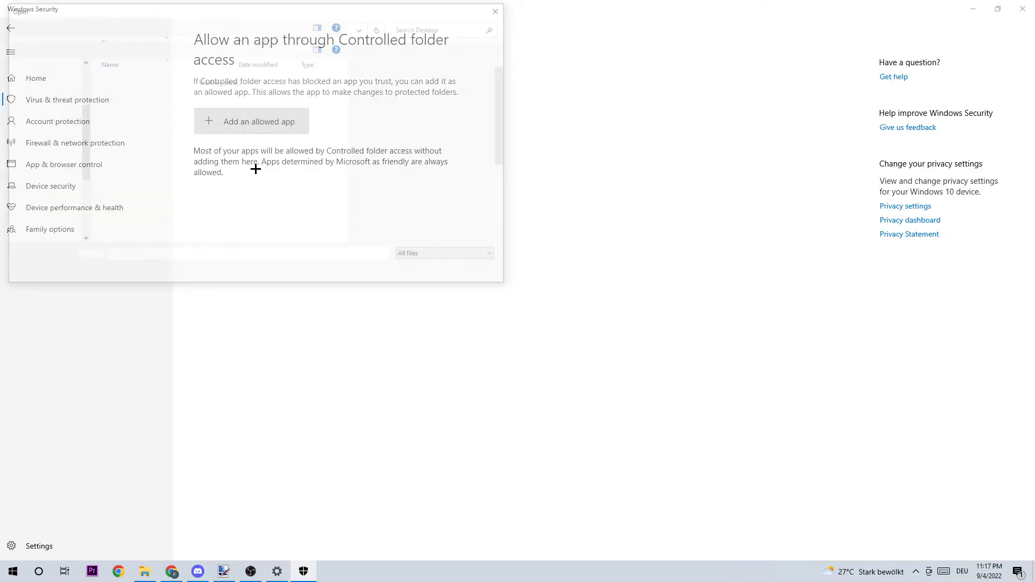
pyautogui.click(251, 122)
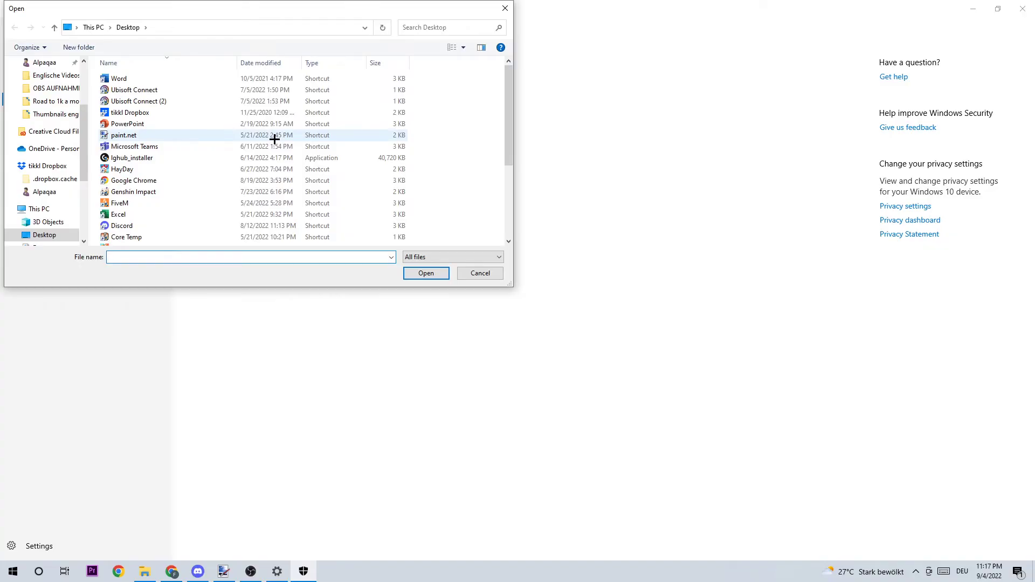